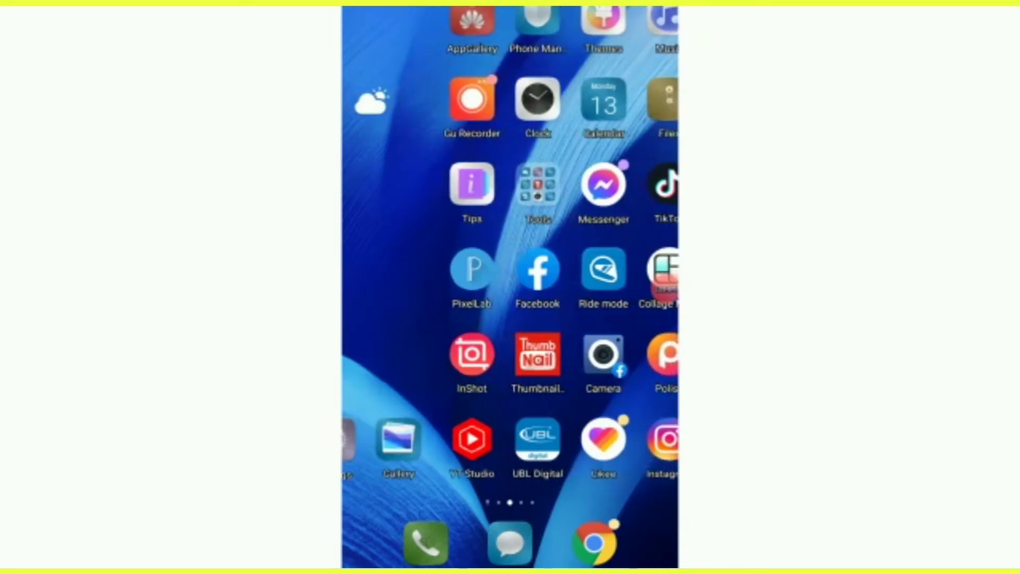
Swipe left through the home screen pages to reach the WhatsApp and Play Store page.
scroll(left, 3)
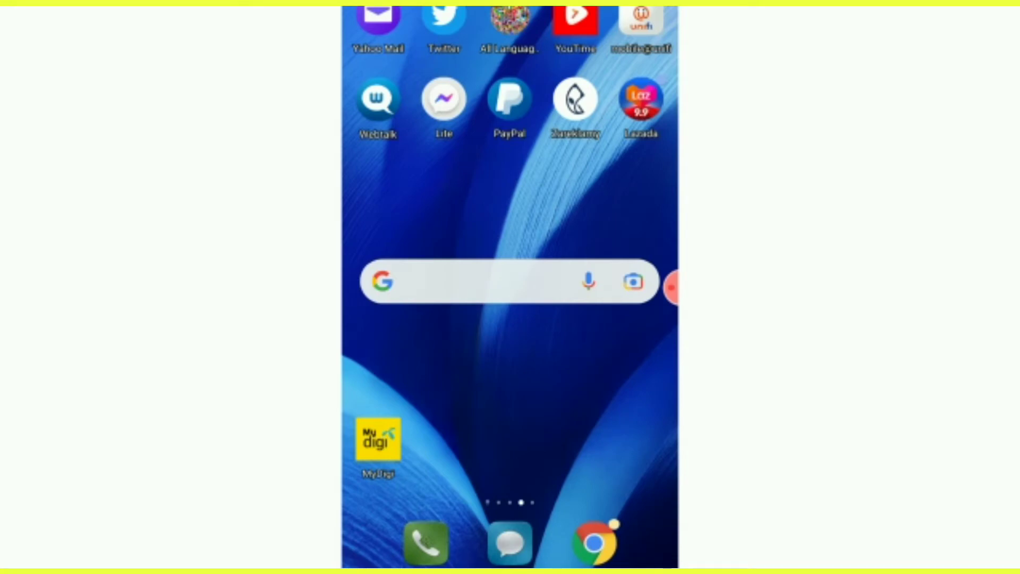
scroll(left, 3)
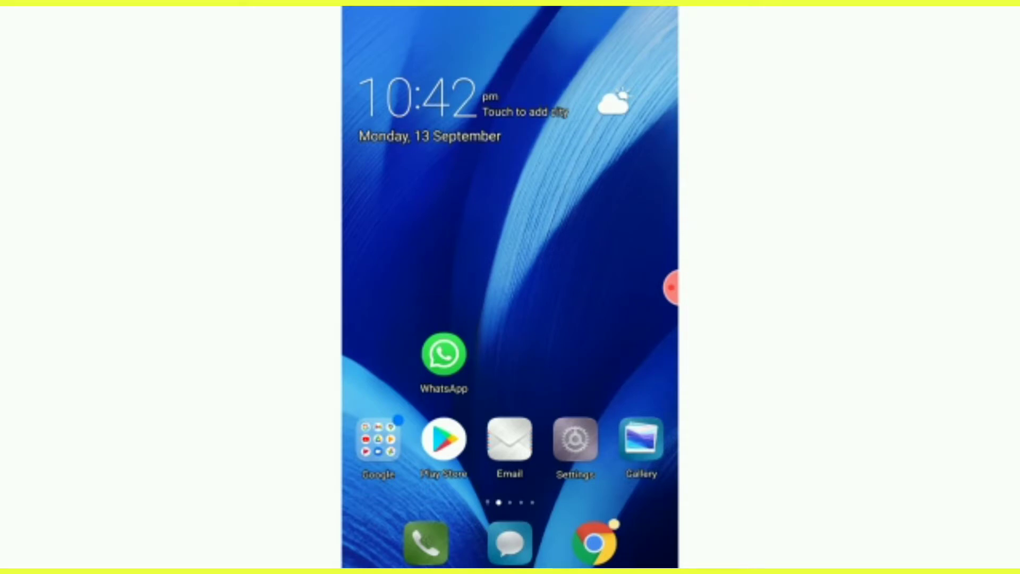
Launch the Settings app from the home screen.
click(380, 446)
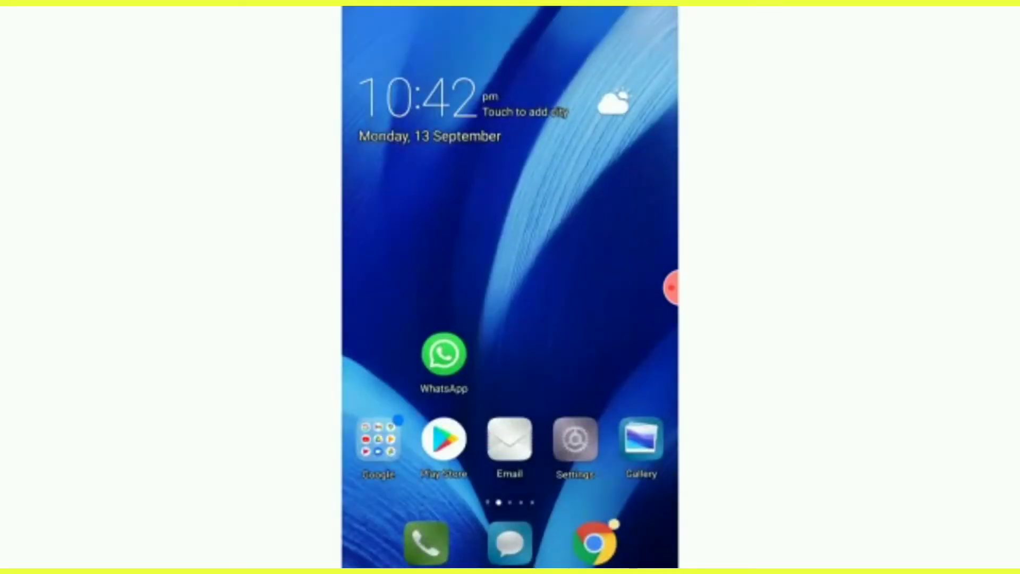
click(573, 439)
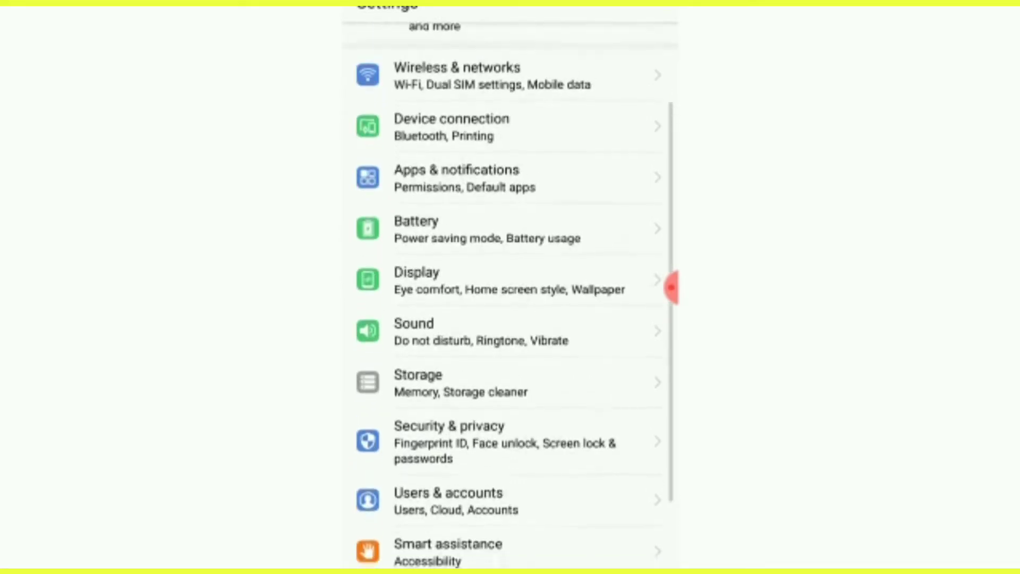
Show the synced Google accounts list under Users & accounts.
scroll(down, 3)
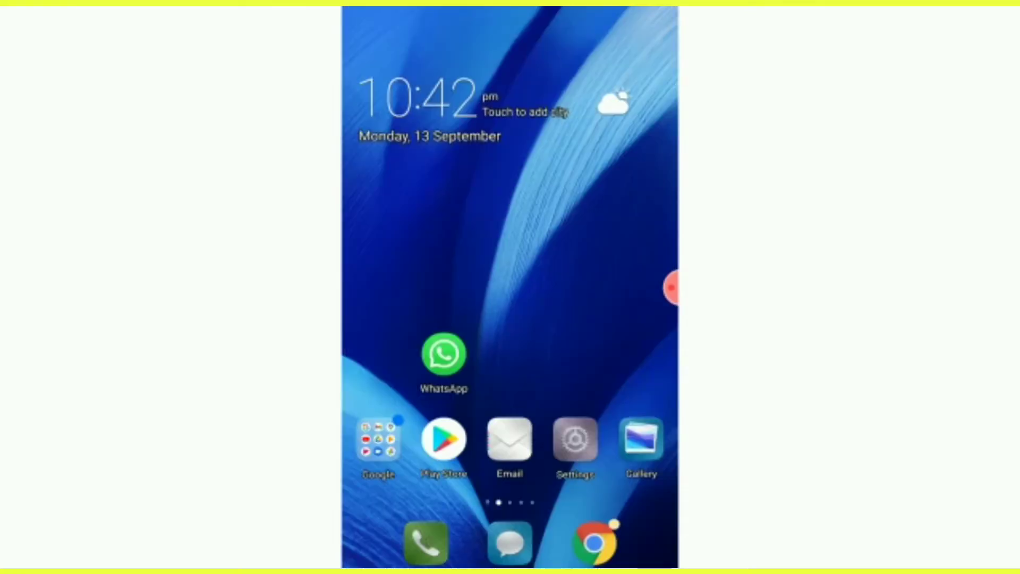
click(575, 441)
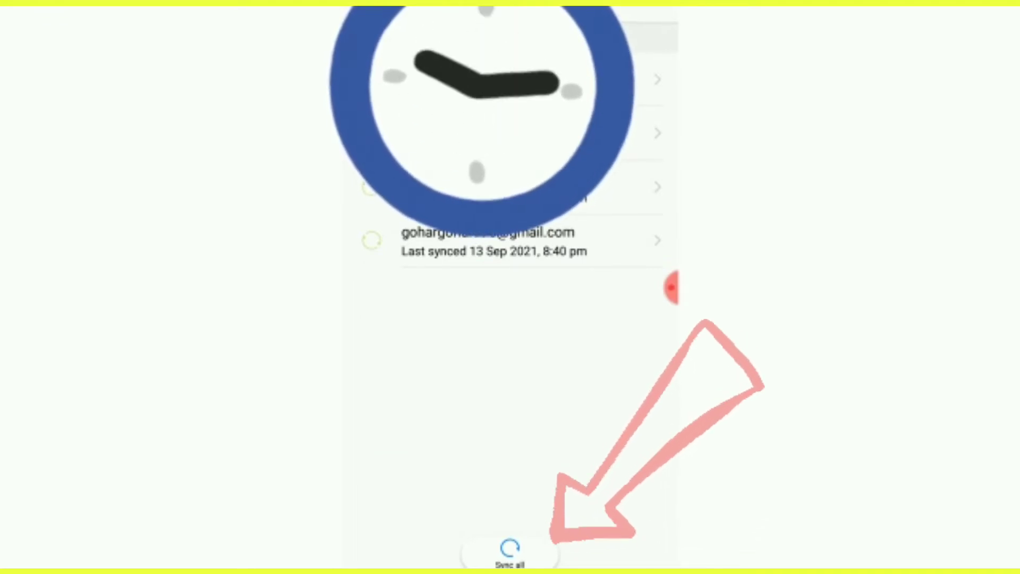
Open the Gmail account's sync page and bring up the remove-account confirmation.
click(506, 557)
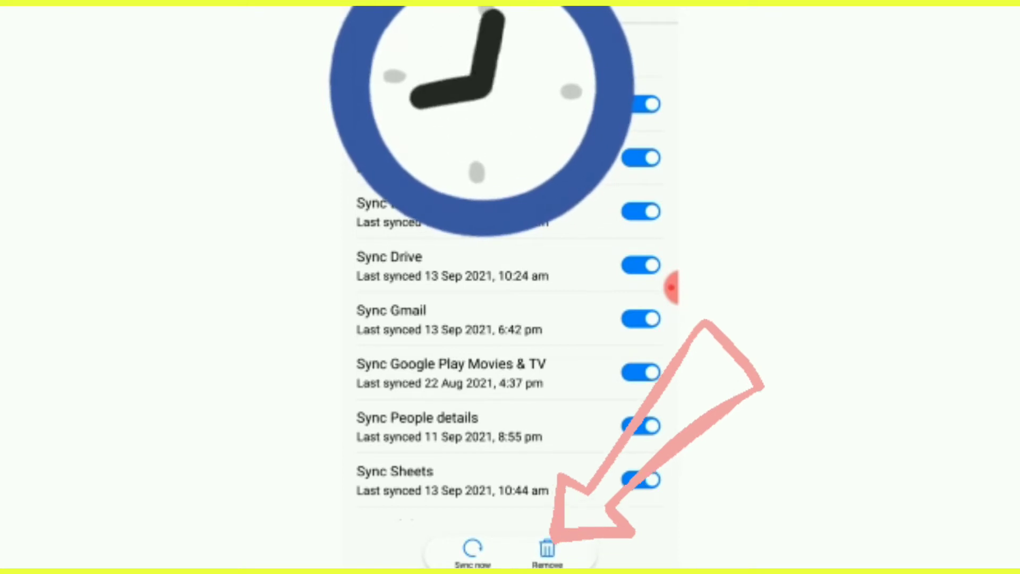
click(545, 549)
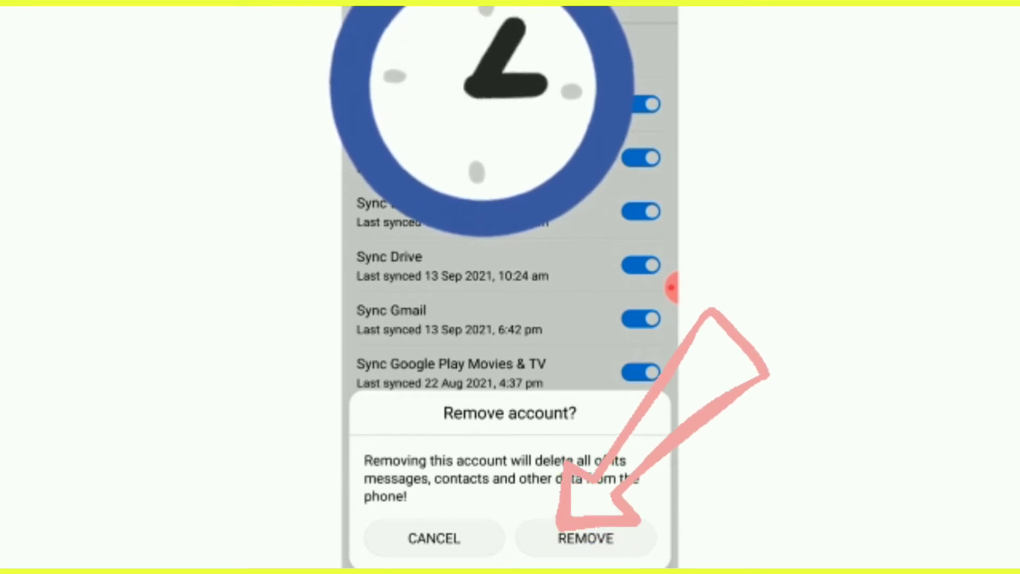
Confirm REMOVE in the Remove account? dialog.
click(585, 554)
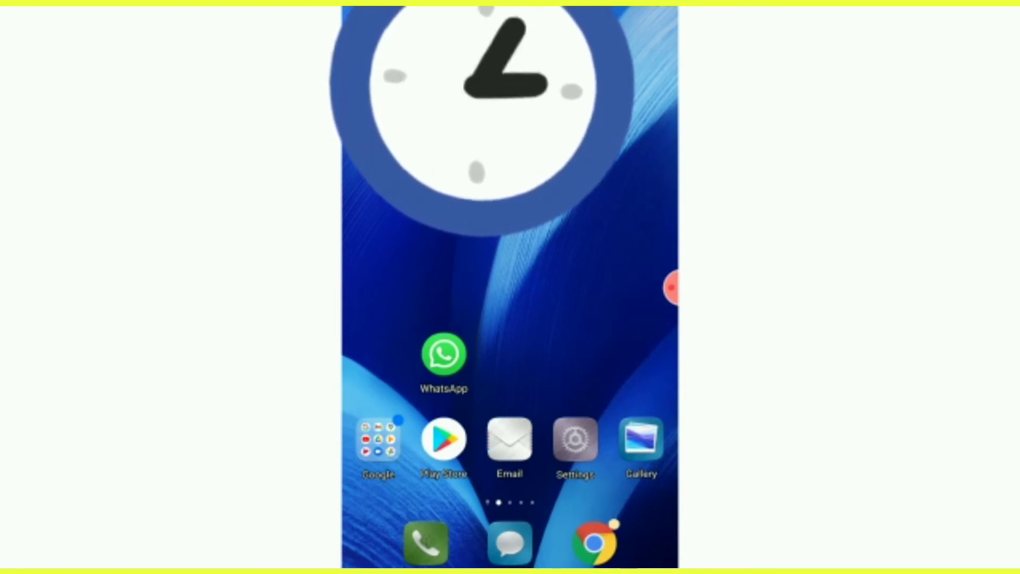
Reopen the Settings app from the home screen.
click(575, 443)
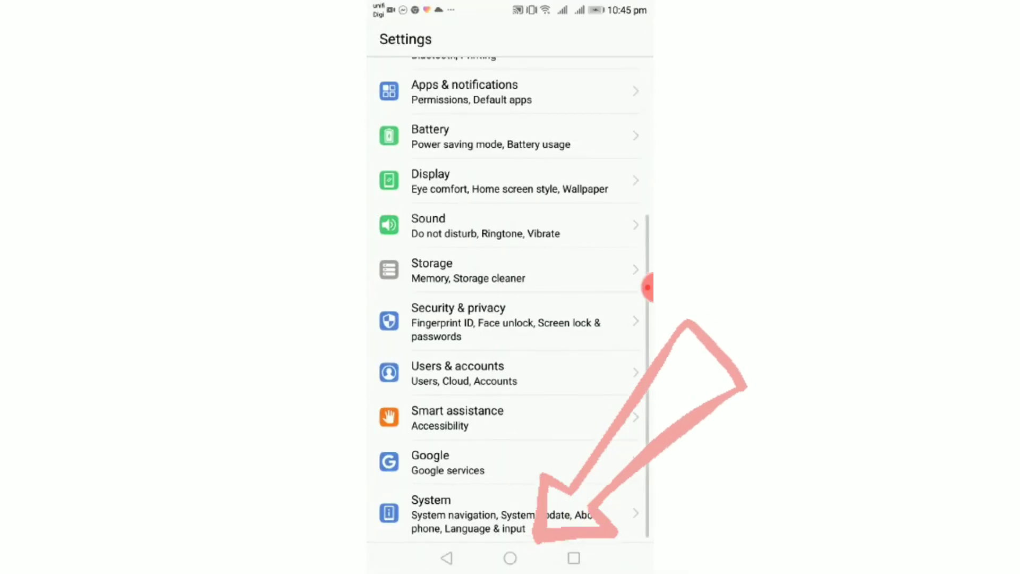
scroll(down, 3)
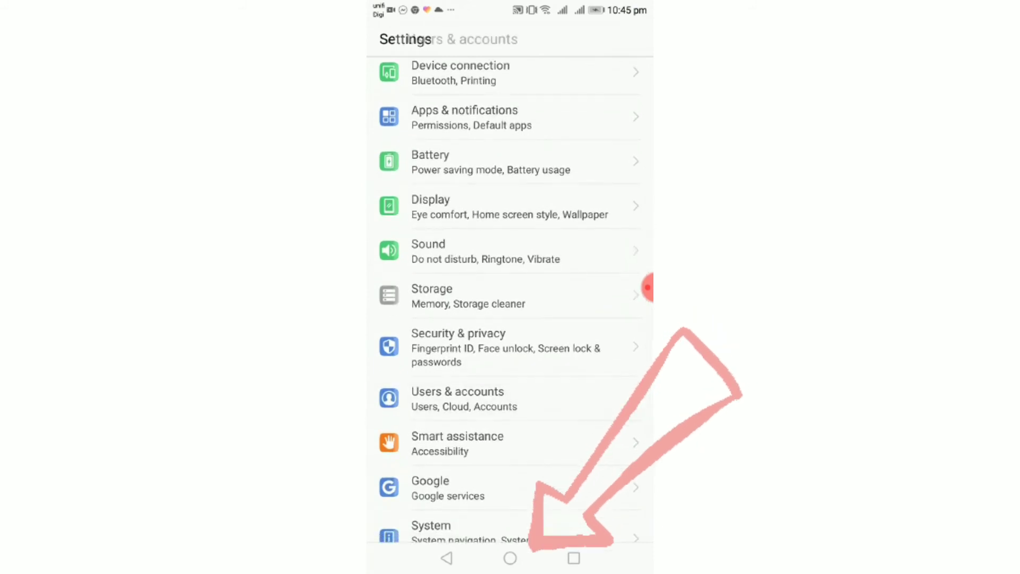
click(457, 398)
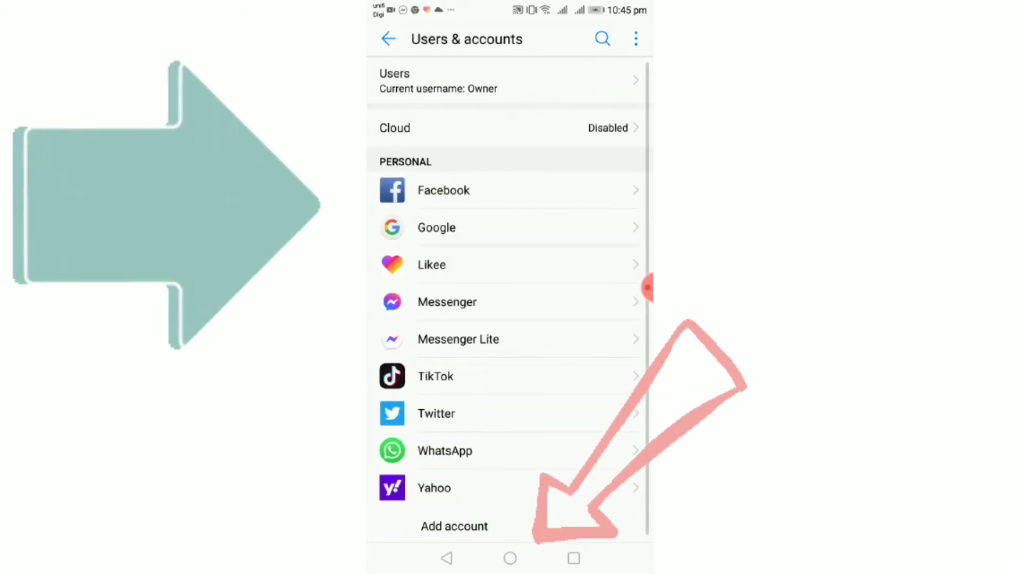
click(436, 228)
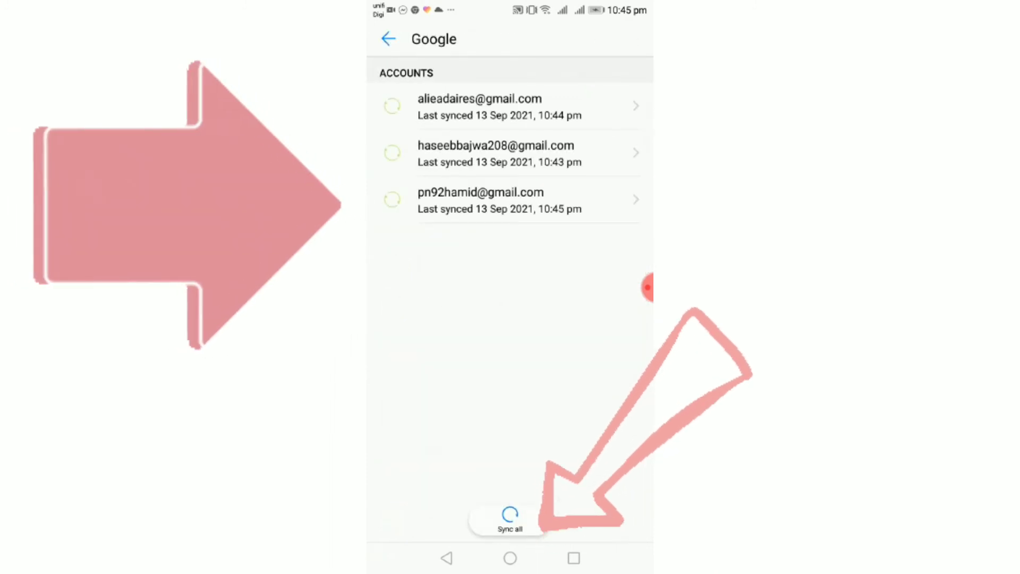
click(389, 38)
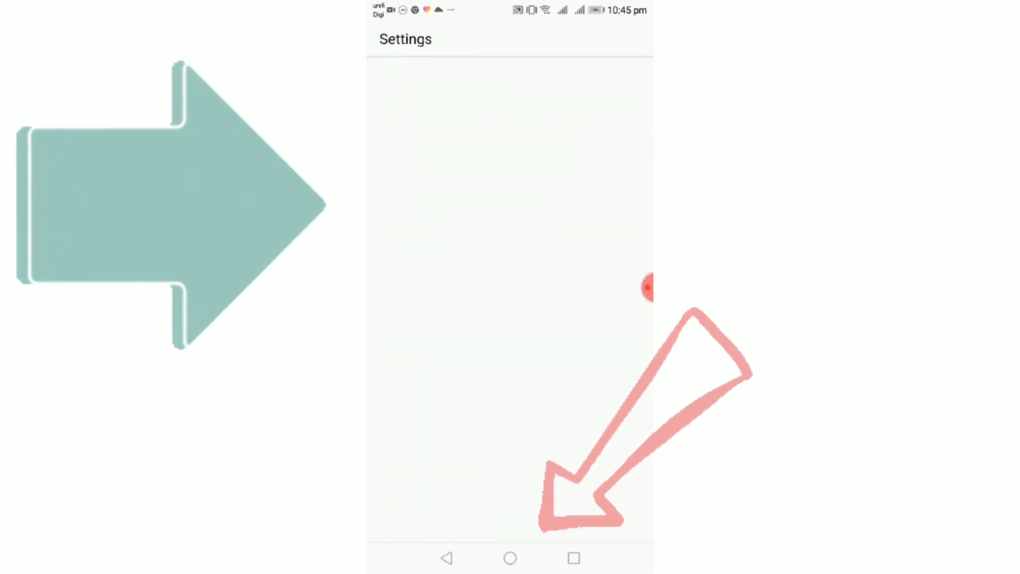